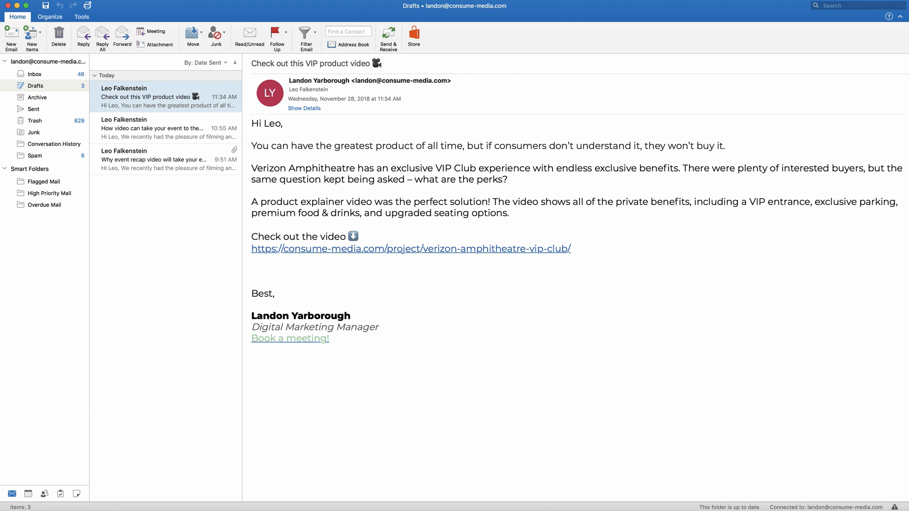
{"action": "mouse_move", "coordinate": [265, 115]}
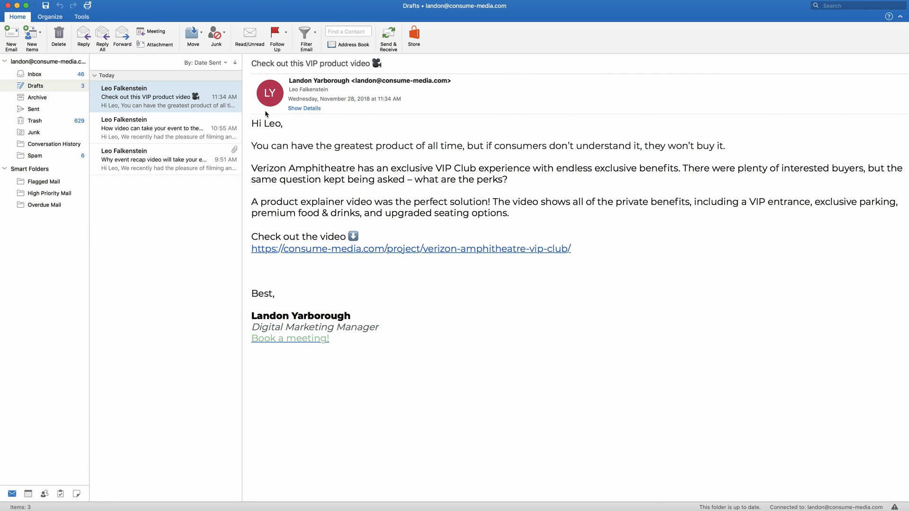
{"action": "mouse_move", "coordinate": [160, 91]}
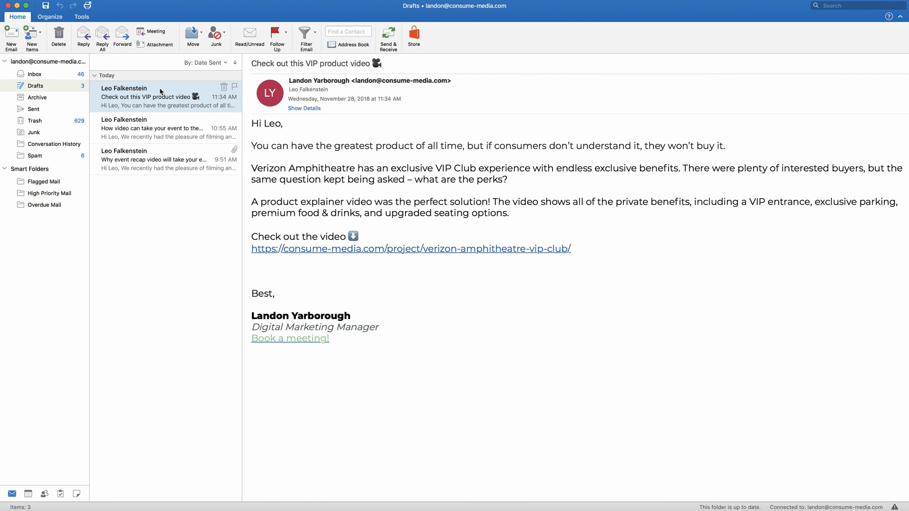
{"action": "double_click", "coordinate": [148, 96]}
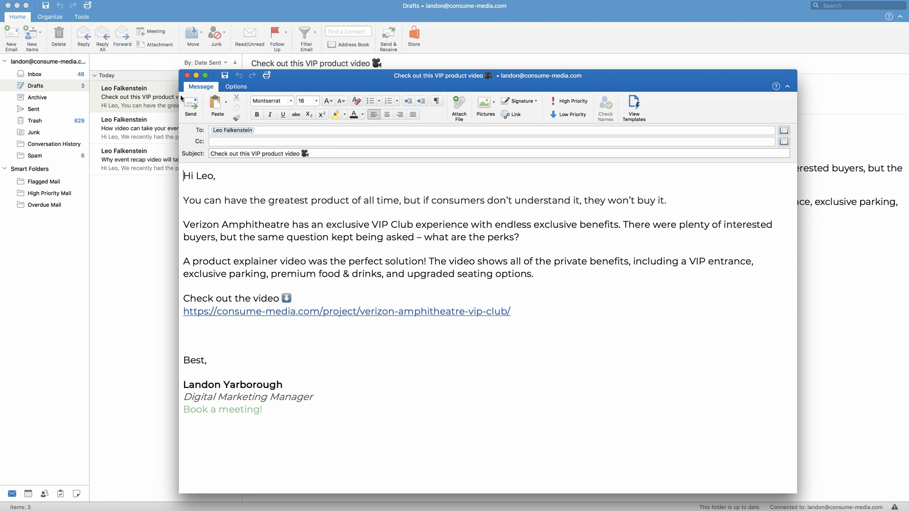
{"action": "mouse_move", "coordinate": [622, 320]}
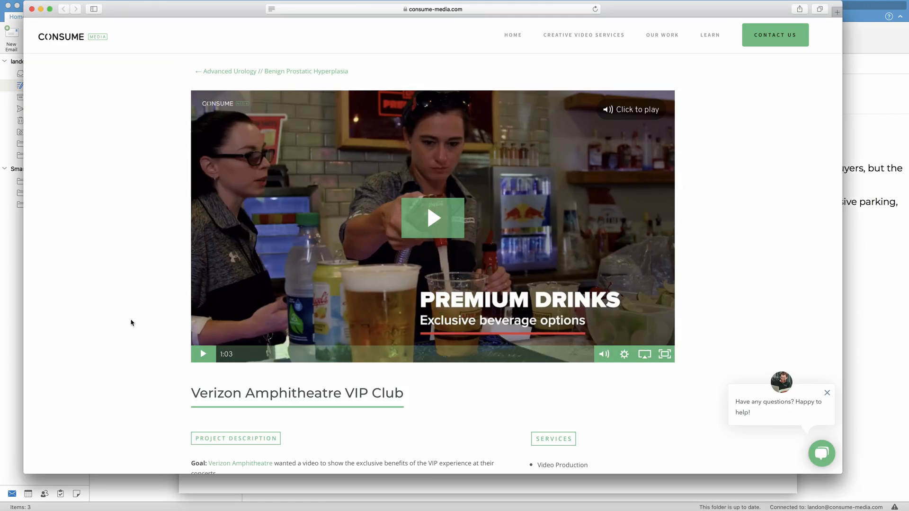
{"action": "scroll", "scroll_direction": "down", "scroll_amount": 3}
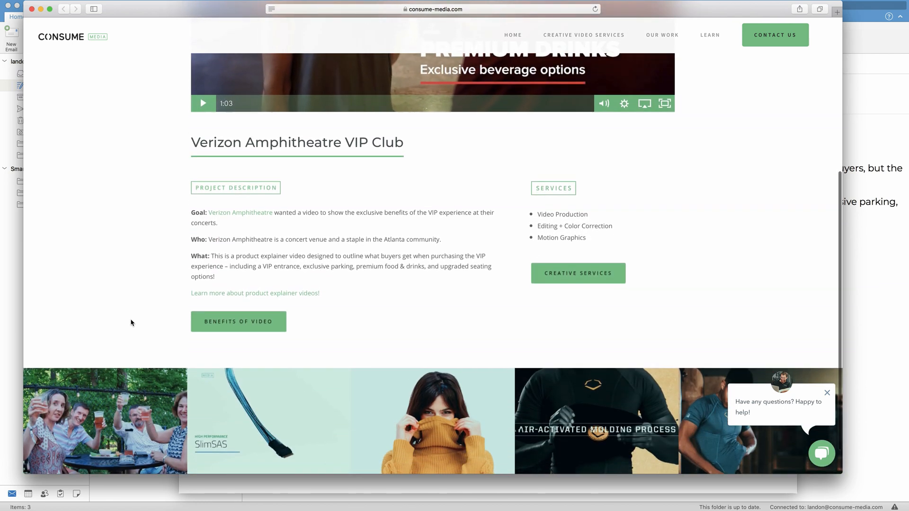
{"action": "scroll", "scroll_direction": "up", "scroll_amount": 3}
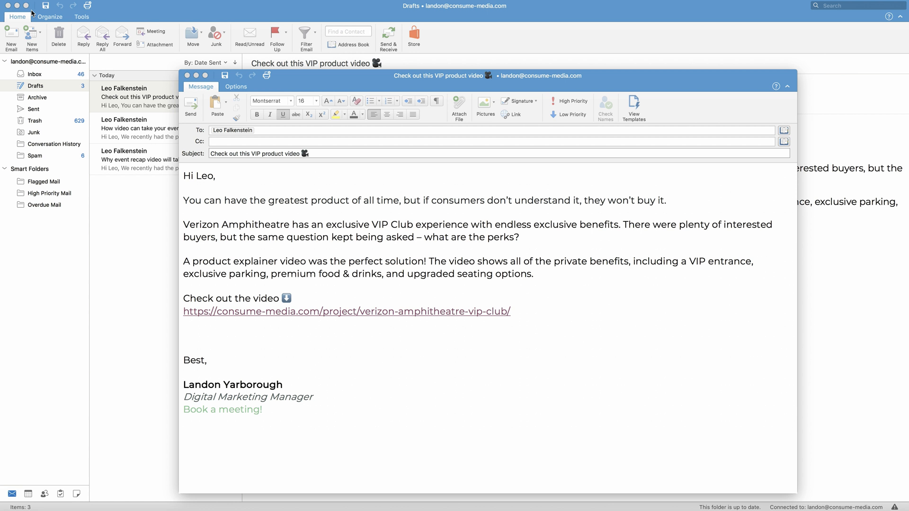
{"action": "mouse_move", "coordinate": [562, 327]}
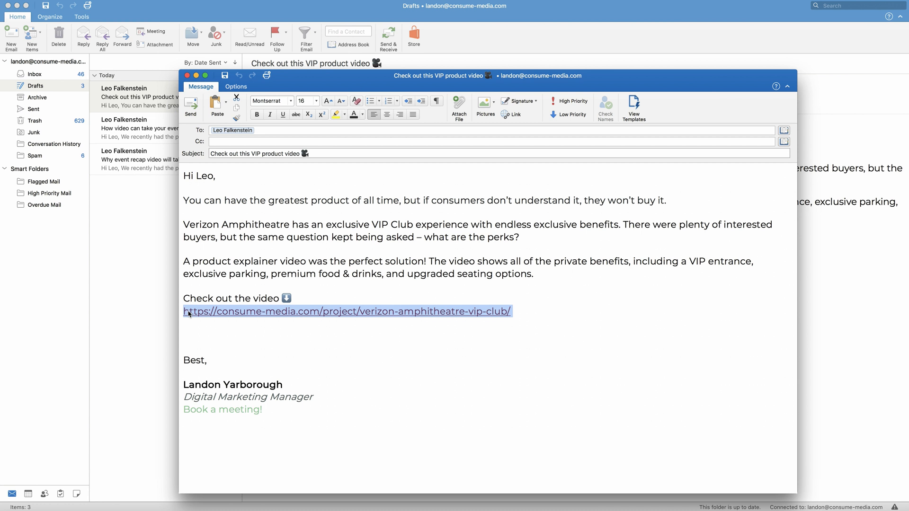
Delete the Verizon Amphitheatre video URL line under 'Check out the video'.
{"action": "key", "text": "Delete"}
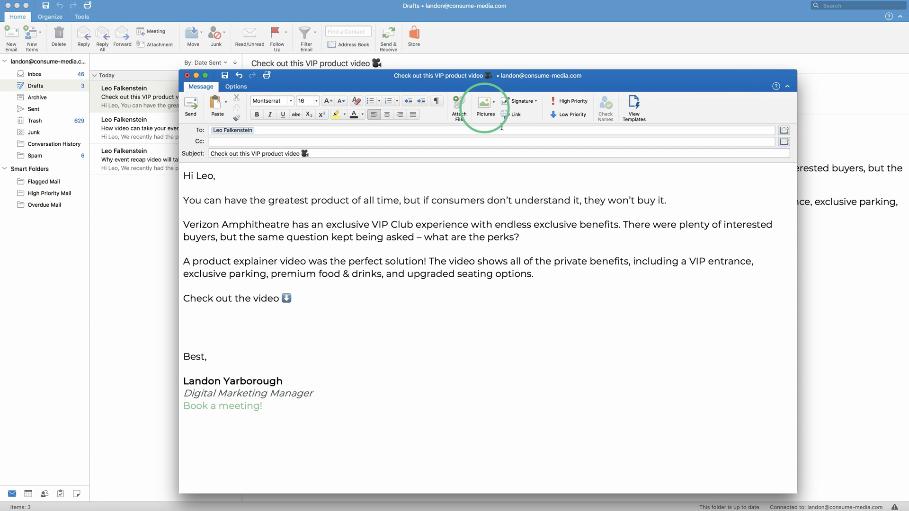
Insert 'Verizon VIP Club GIF.gif' from the Desktop below 'Check out the video'.
{"action": "left_click", "coordinate": [485, 105]}
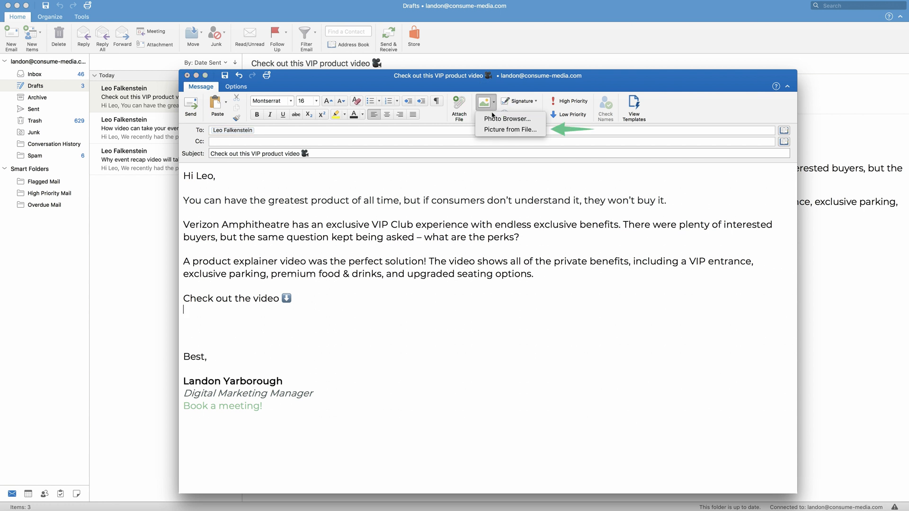
{"action": "mouse_move", "coordinate": [509, 129]}
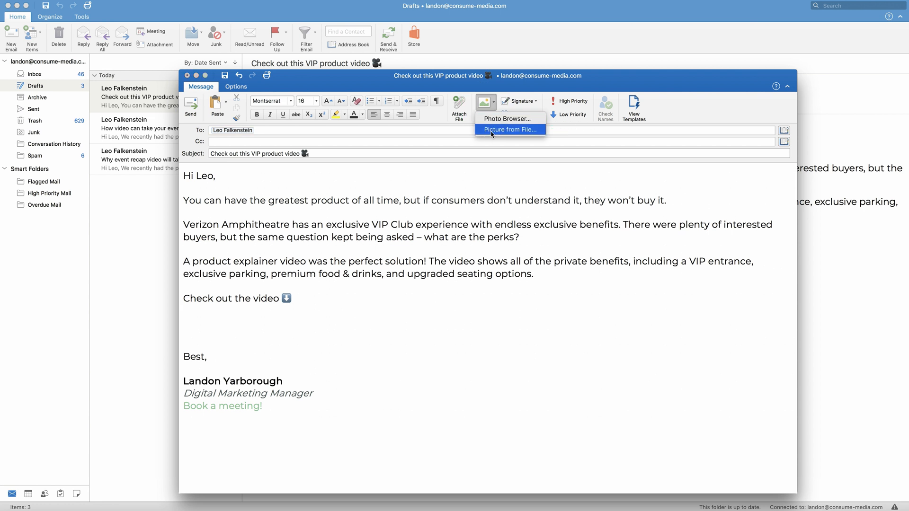
{"action": "left_click", "coordinate": [511, 129]}
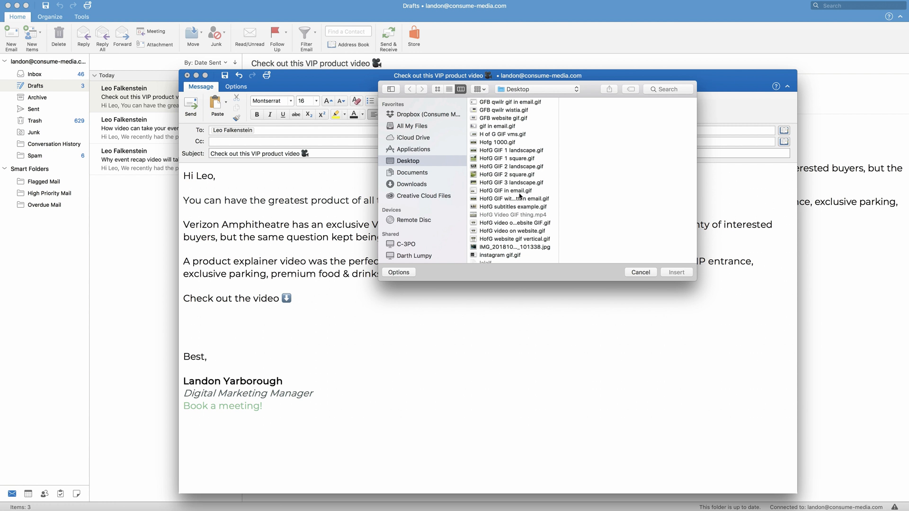
{"action": "scroll", "scroll_direction": "down", "scroll_amount": 3}
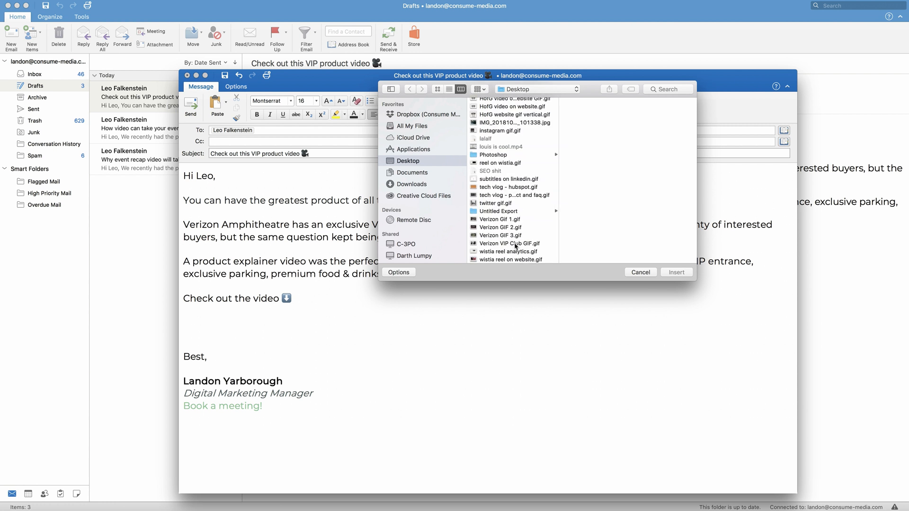
{"action": "left_click", "coordinate": [675, 272]}
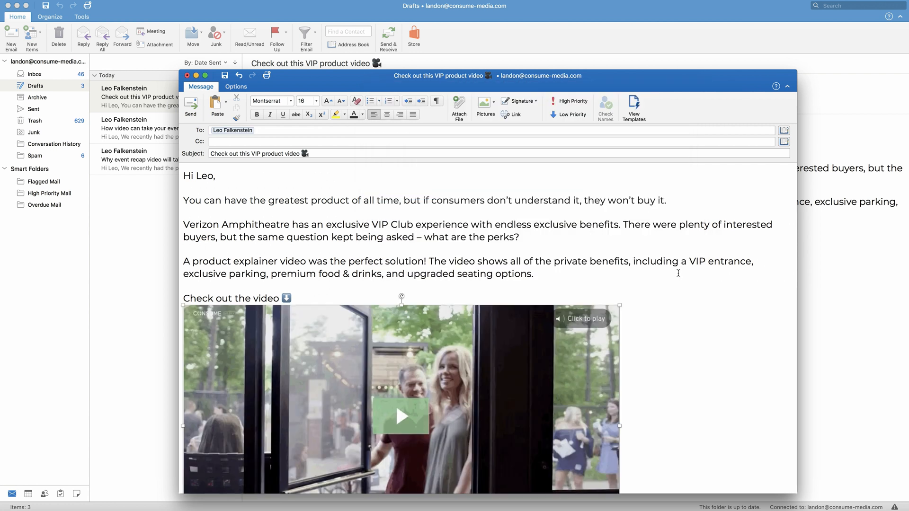
Scroll down to the inserted GIF above the signature and resize it.
{"action": "scroll", "scroll_direction": "down", "scroll_amount": 3}
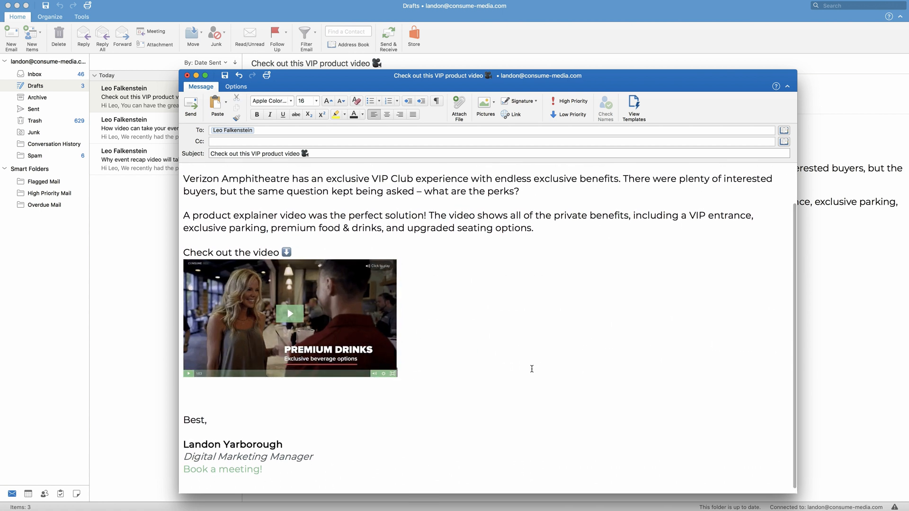
Hyperlink the GIF to the Verizon Amphitheatre VIP Club video page.
{"action": "left_click", "coordinate": [289, 313]}
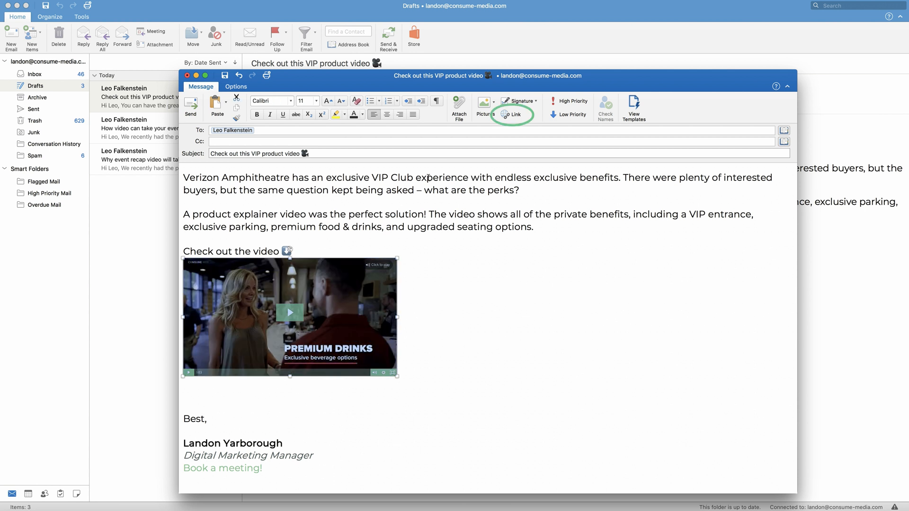
{"action": "left_click", "coordinate": [512, 114]}
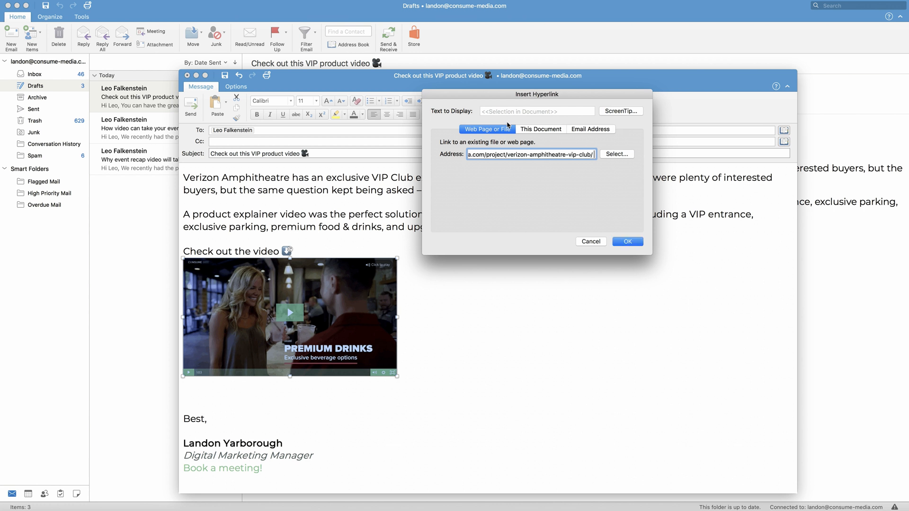
{"action": "left_click", "coordinate": [627, 241]}
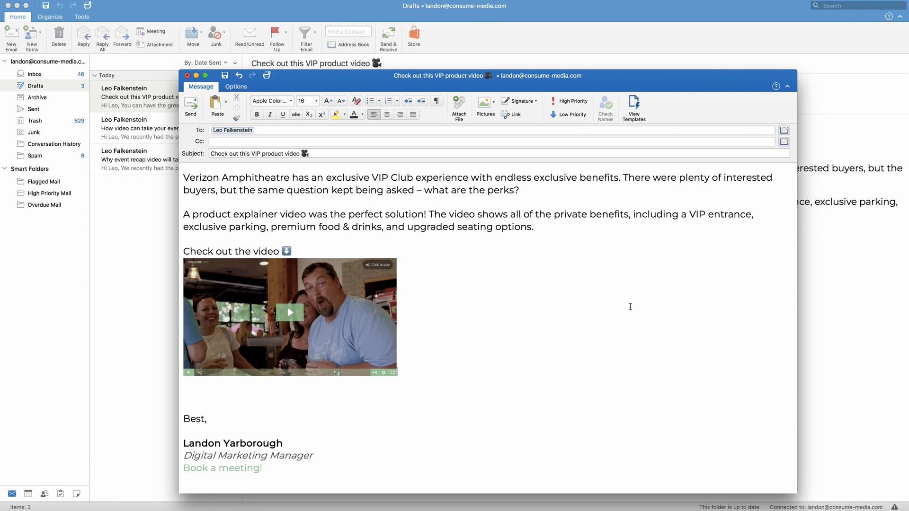
{"action": "mouse_move", "coordinate": [362, 323]}
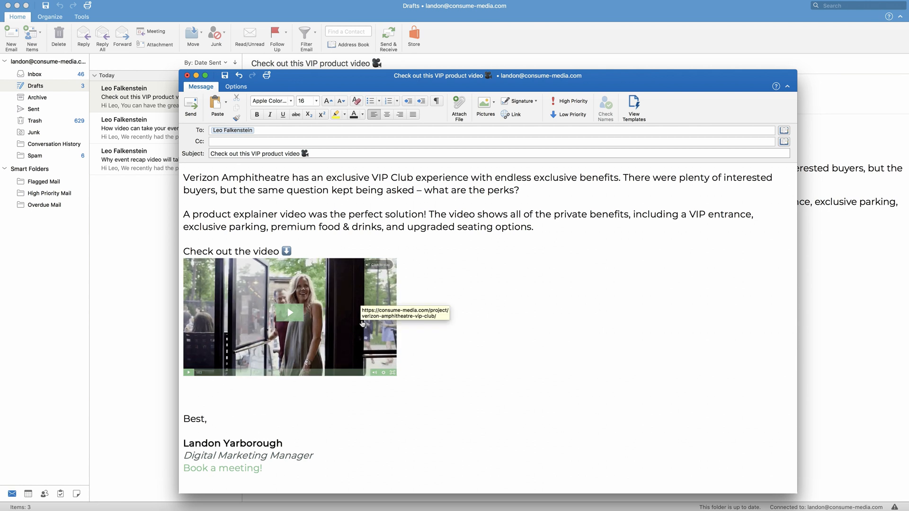
Click the GIF to confirm it opens the VIP Club page in the browser.
{"action": "left_click", "coordinate": [290, 313]}
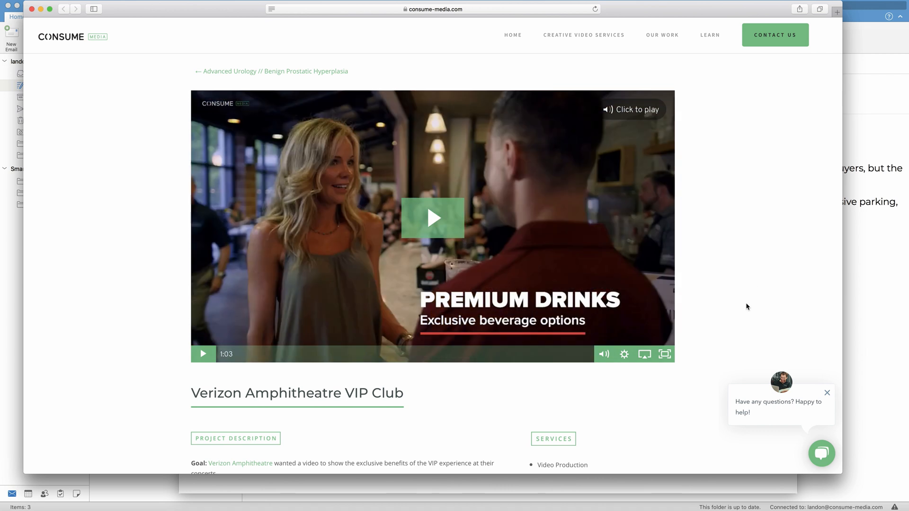
{"action": "scroll", "scroll_direction": "down", "scroll_amount": 3}
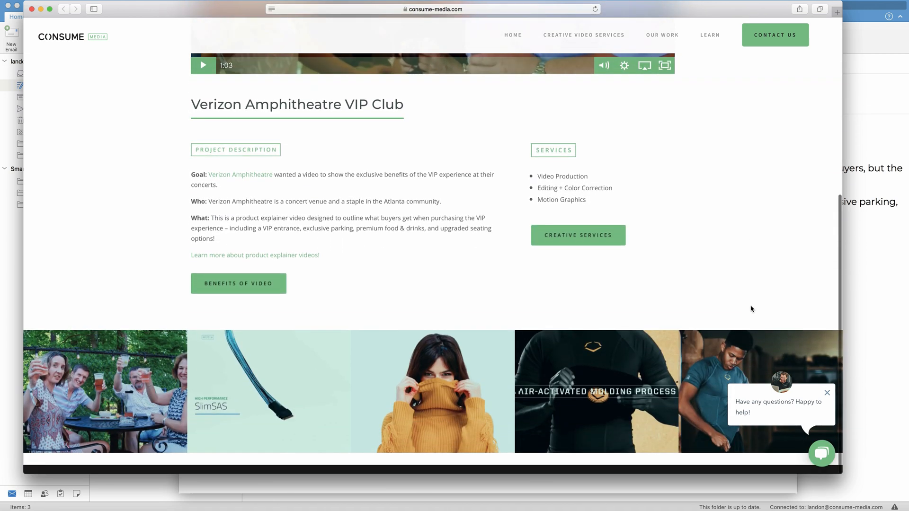
{"action": "scroll", "scroll_direction": "up", "scroll_amount": 3}
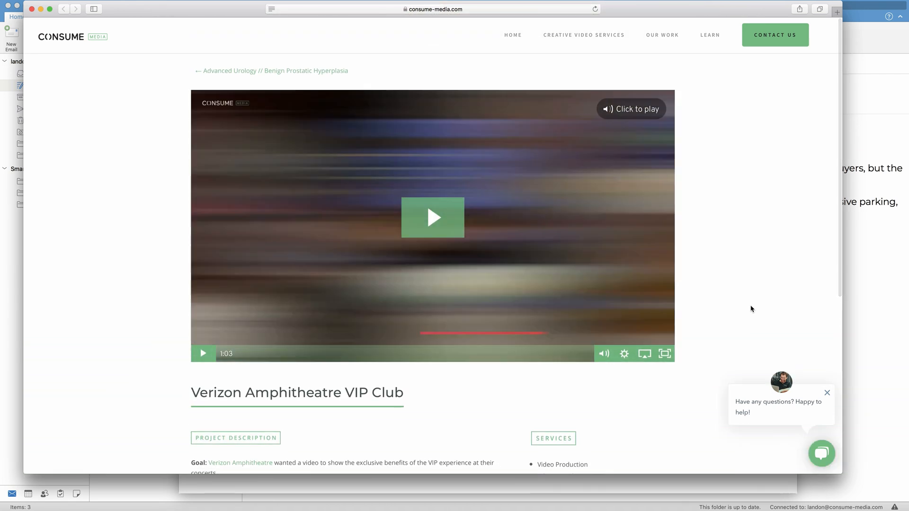